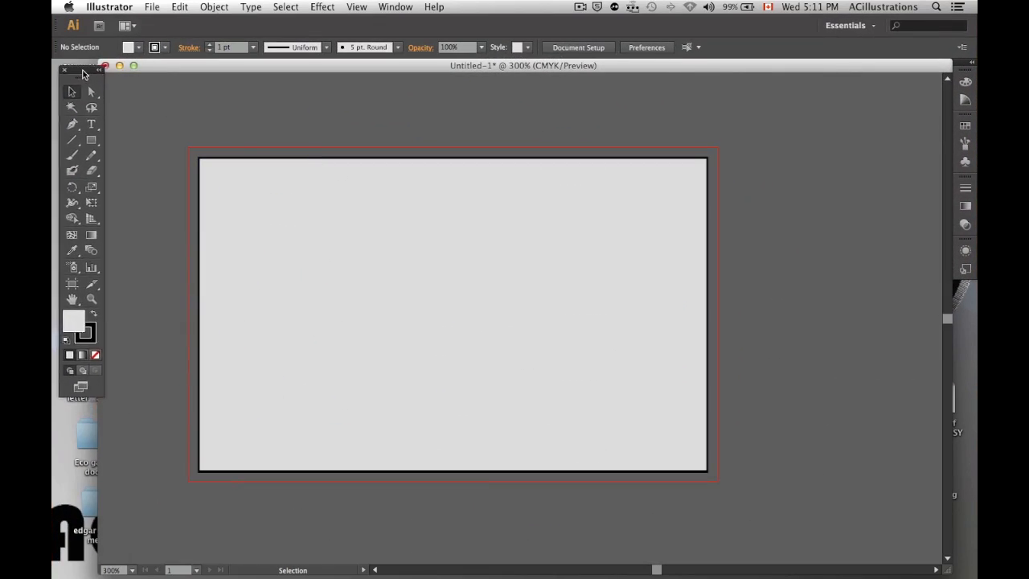
- Hold the Rectangle Tool to open its shape flyout and pick the Ellipse Tool
left_click(91, 140)
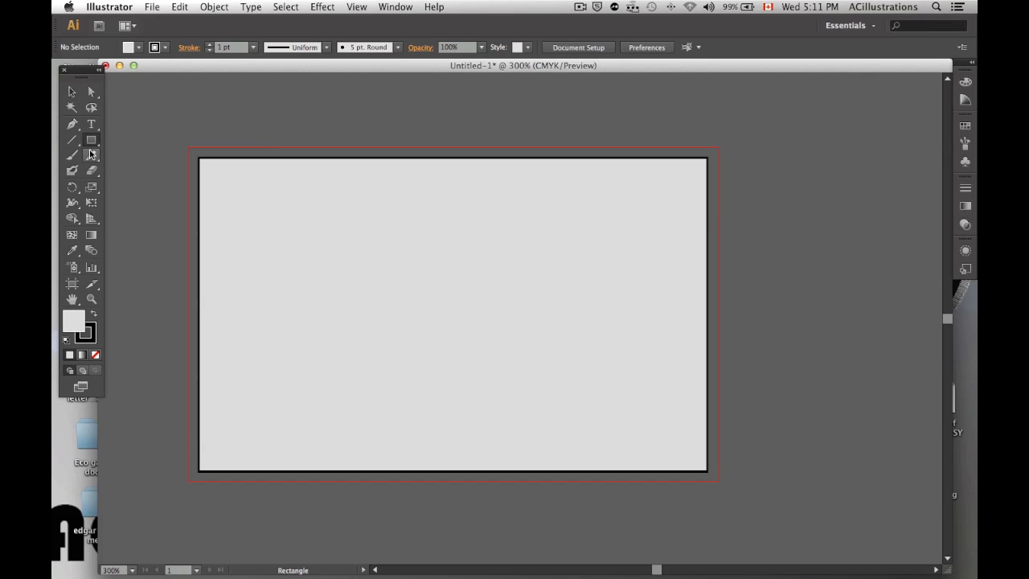
mouse_move(91, 139)
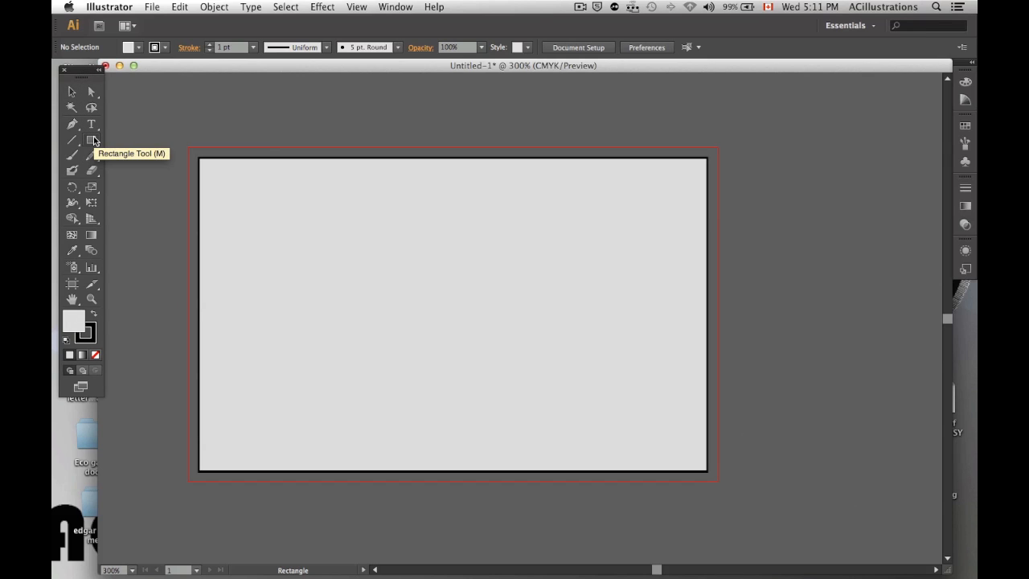
mouse_move(92, 141)
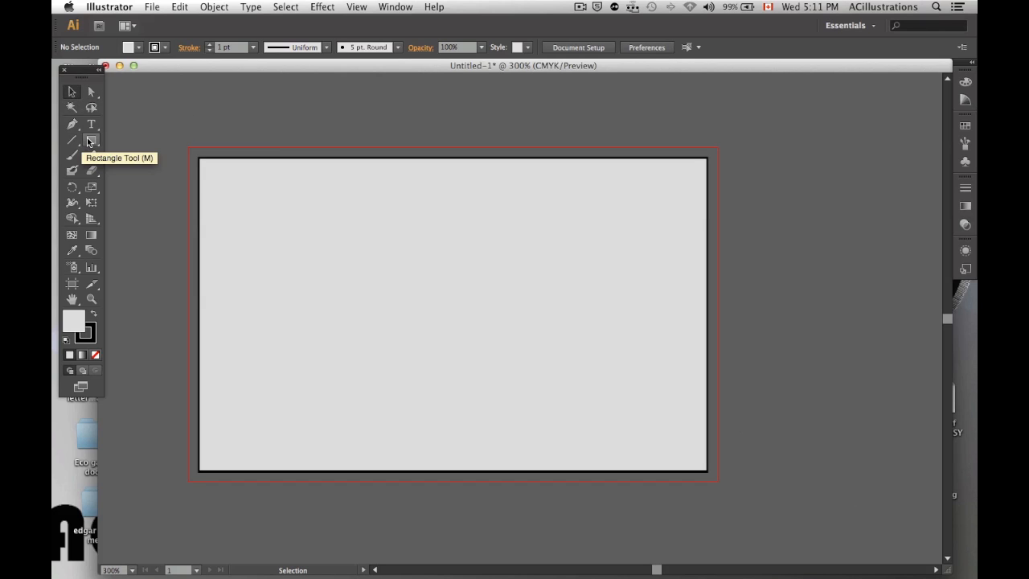
left_click(91, 141)
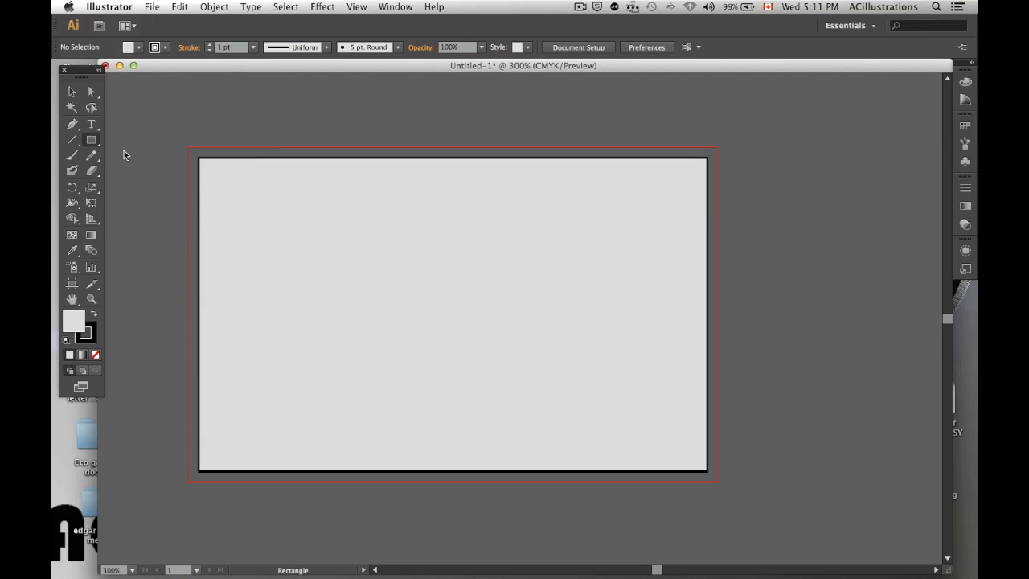
left_click(91, 140)
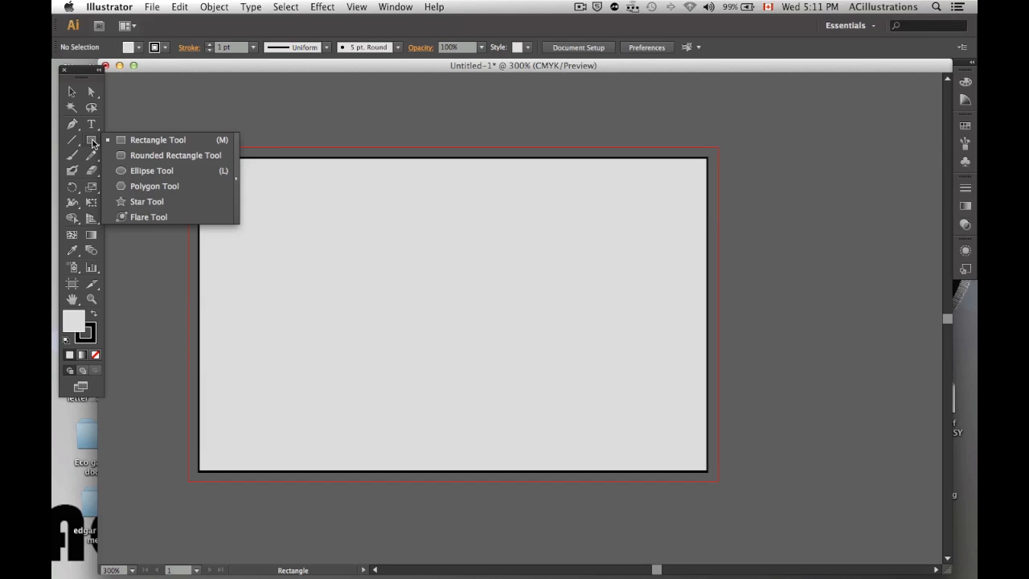
mouse_move(146, 201)
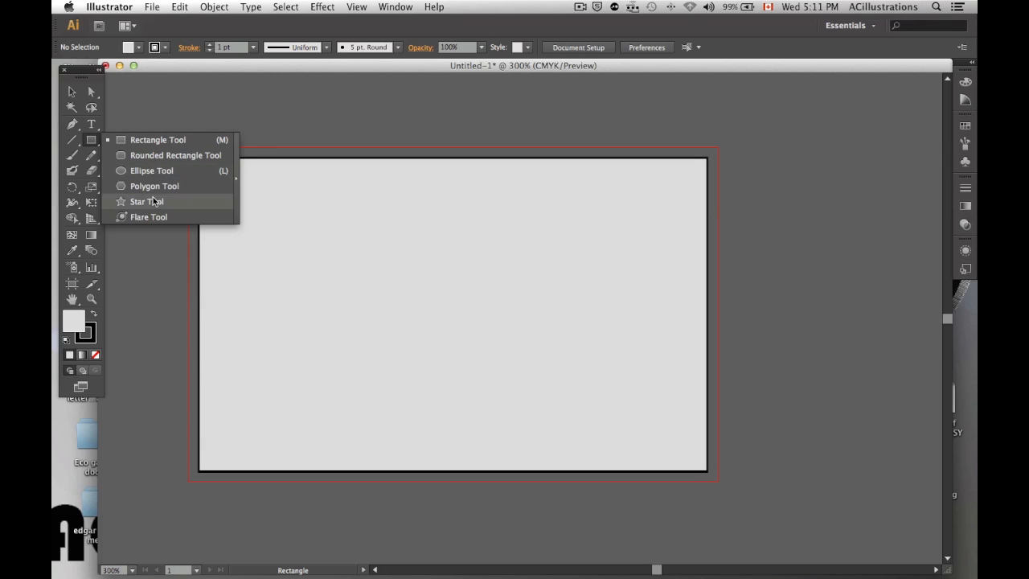
mouse_move(169, 171)
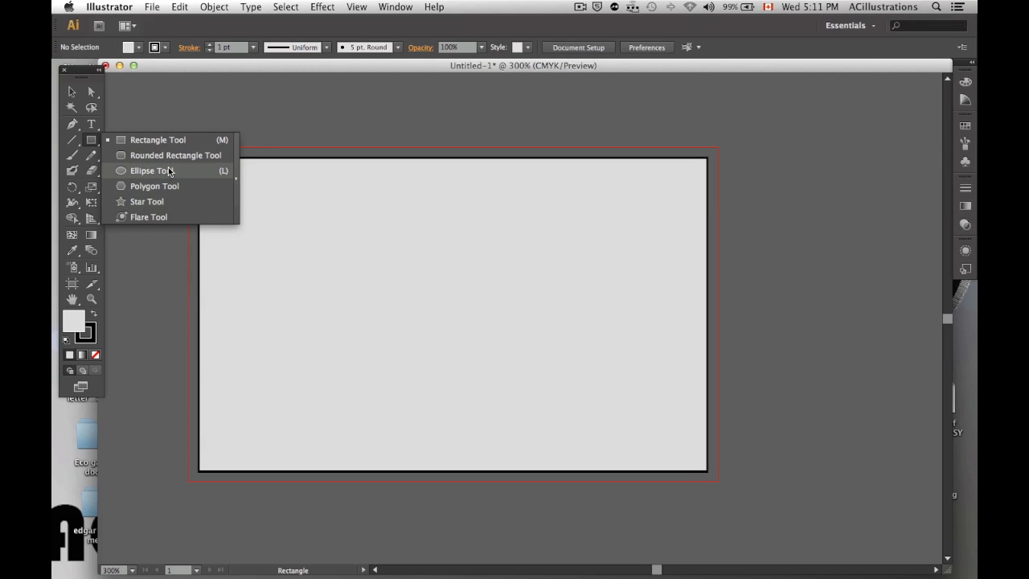
left_click(151, 171)
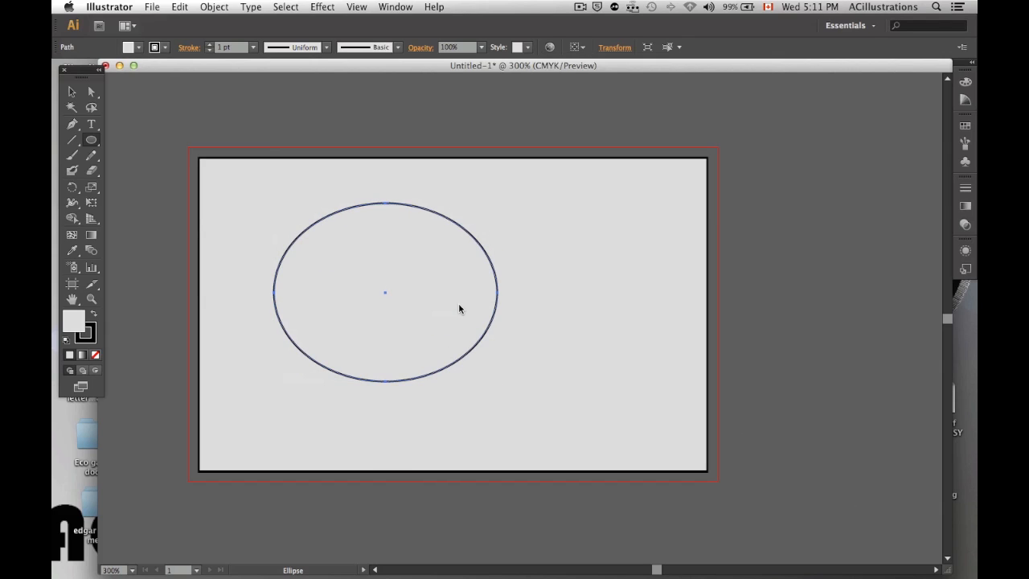
mouse_move(91, 141)
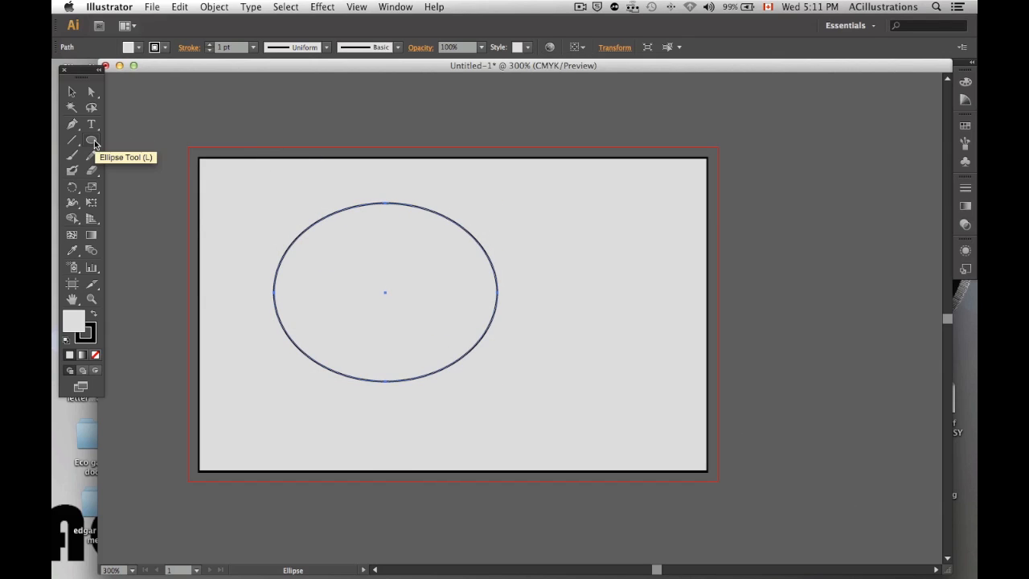
- Reselect the Rectangle Tool from the shape flyout and drag-select the ellipse to remove it
left_click(91, 140)
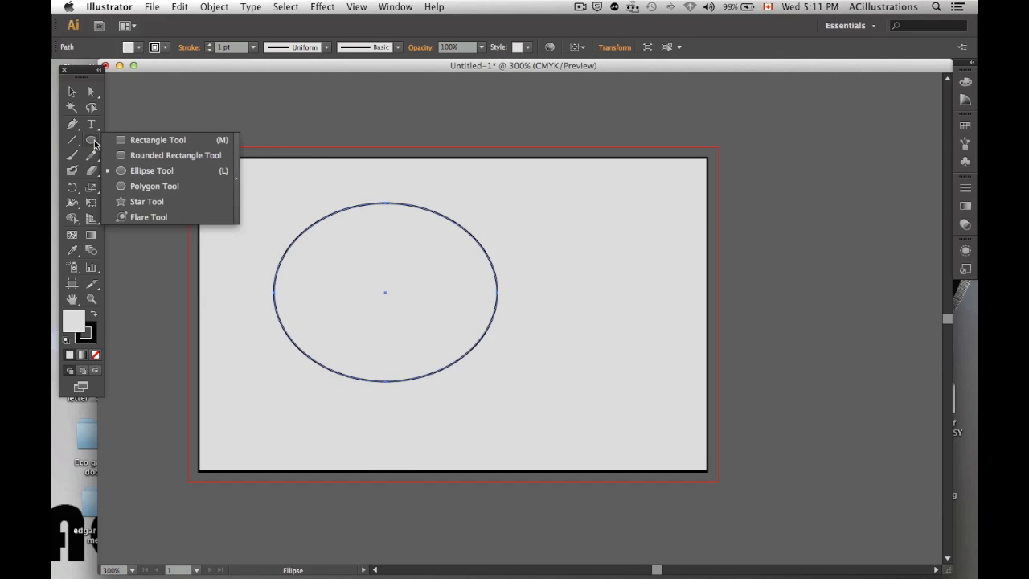
left_click(158, 140)
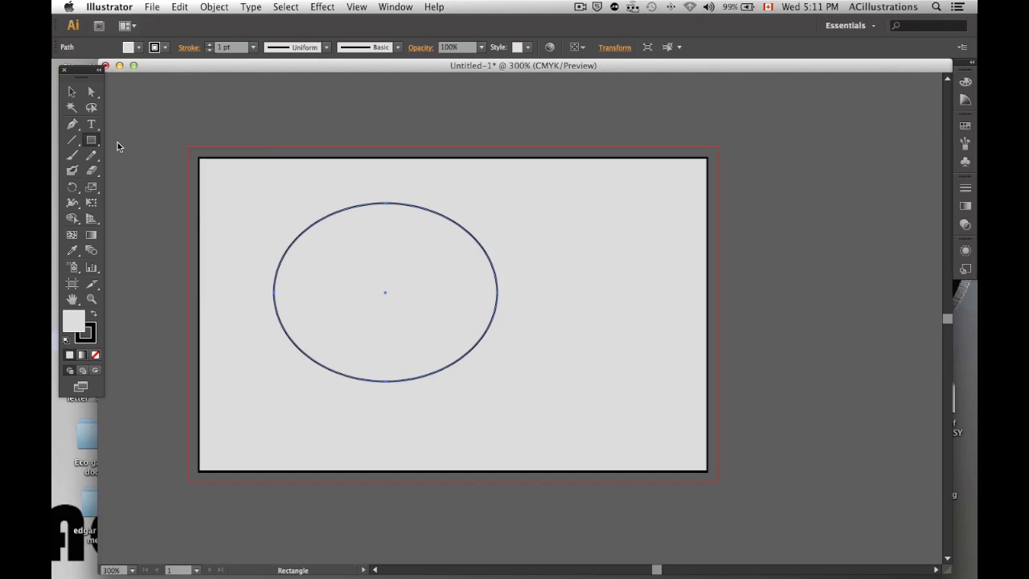
mouse_move(136, 110)
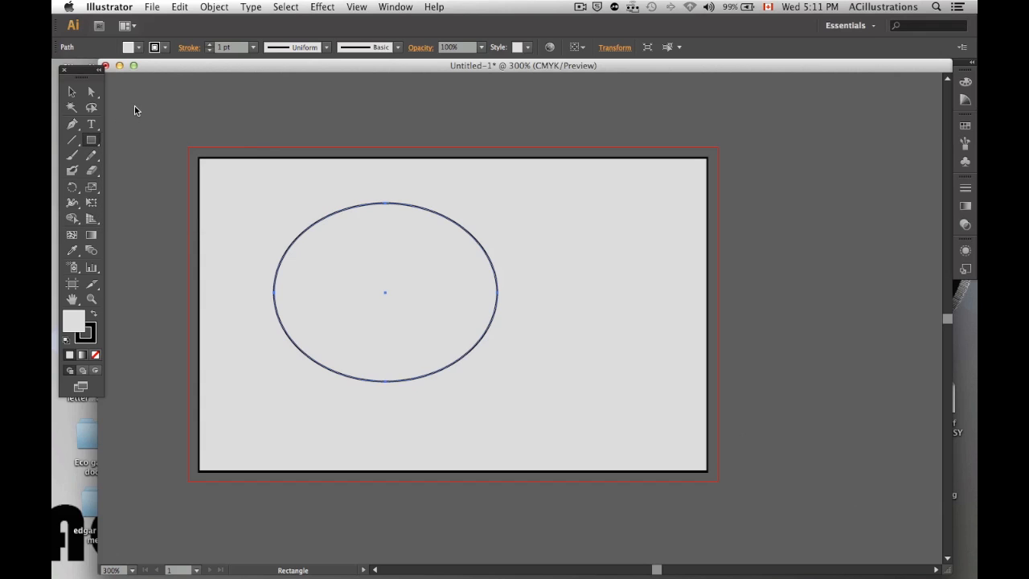
left_click_drag(385, 292, 469, 293)
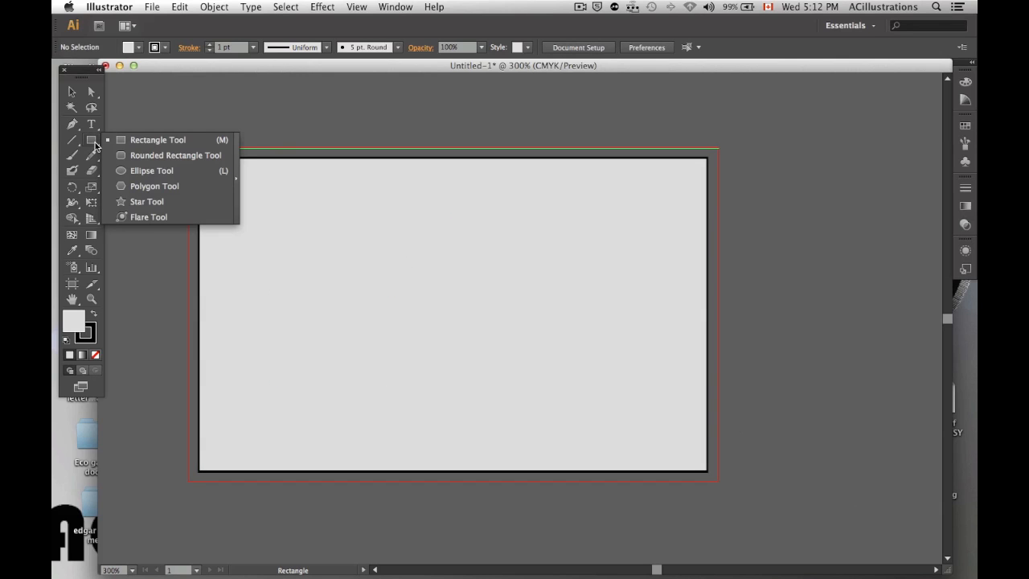
- Browse the Star, Direct Selection and shape flyouts, ending on the Ellipse Tool
left_click(147, 201)
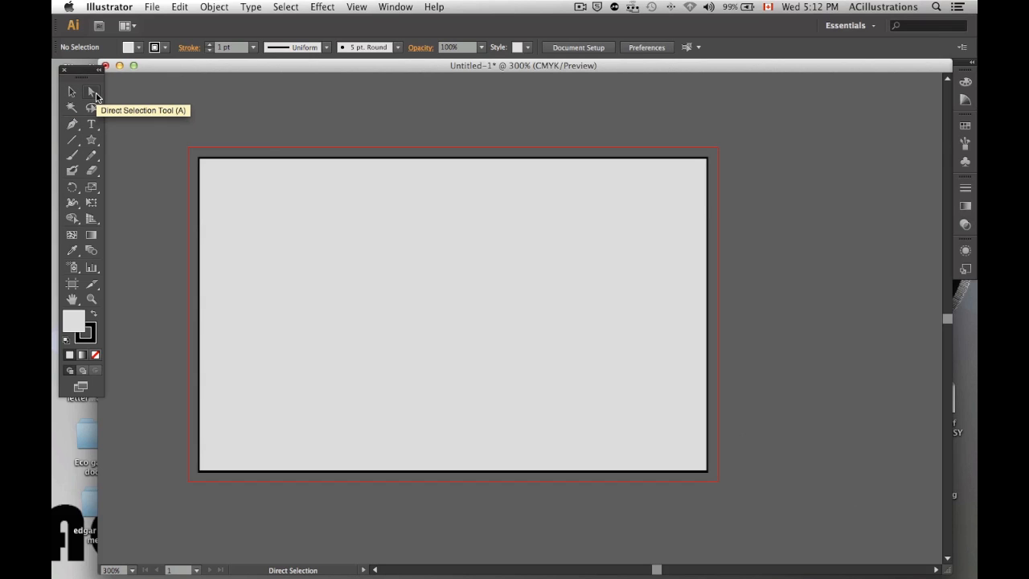
left_click(90, 92)
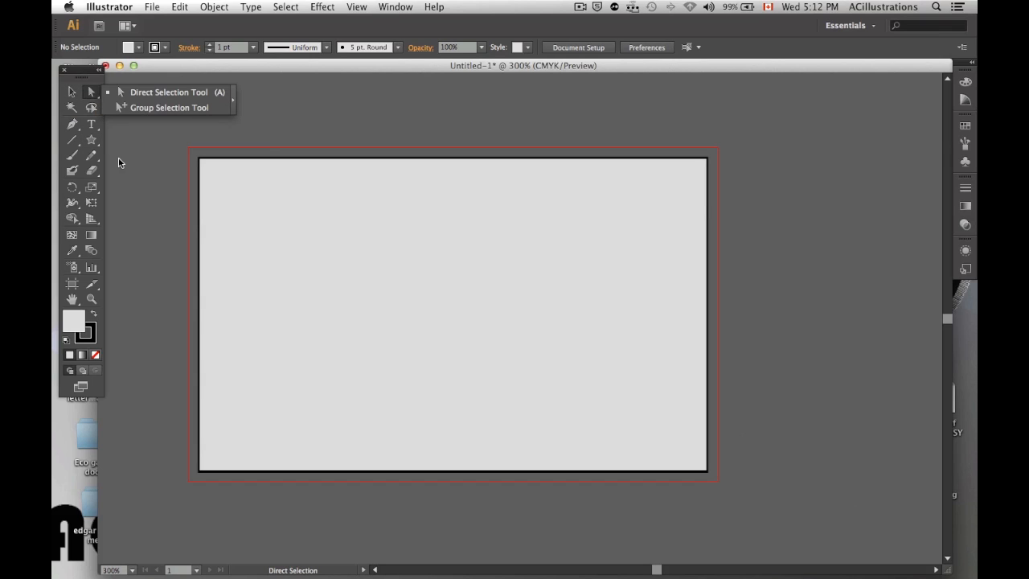
left_click(92, 140)
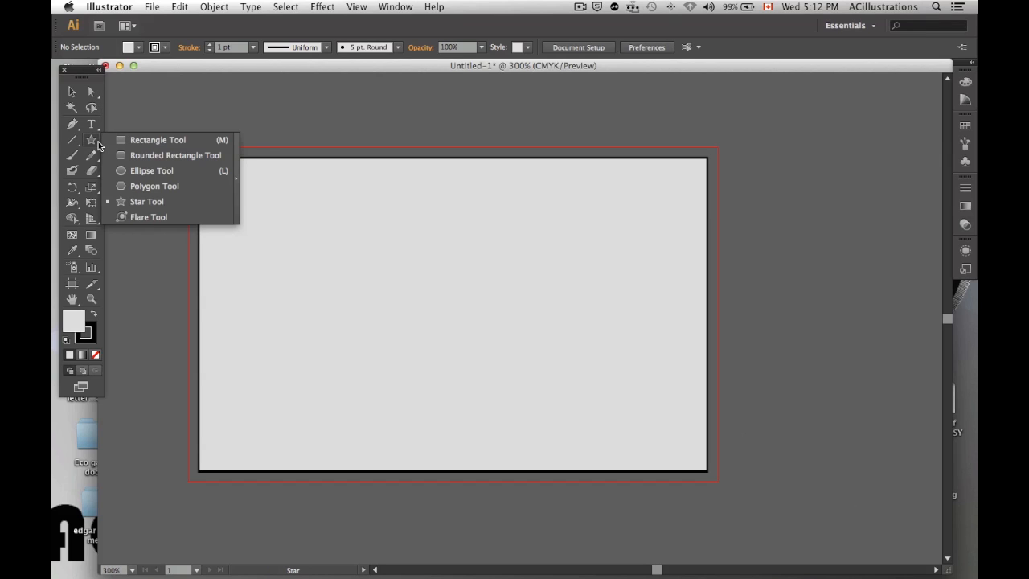
left_click(151, 171)
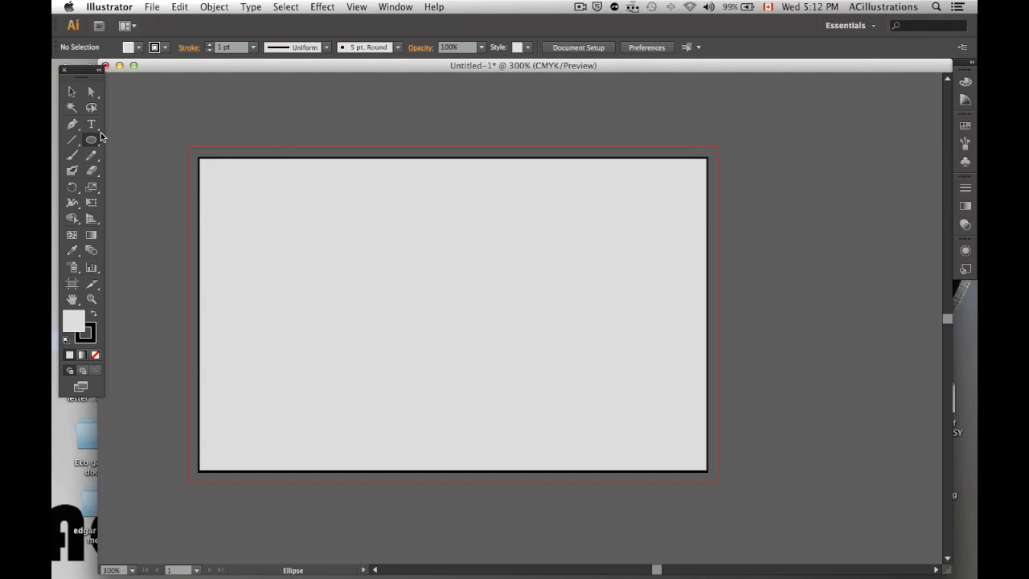
- Try the Type tool flyout, then choose the Scissors Tool from the Eraser flyout
left_click(92, 124)
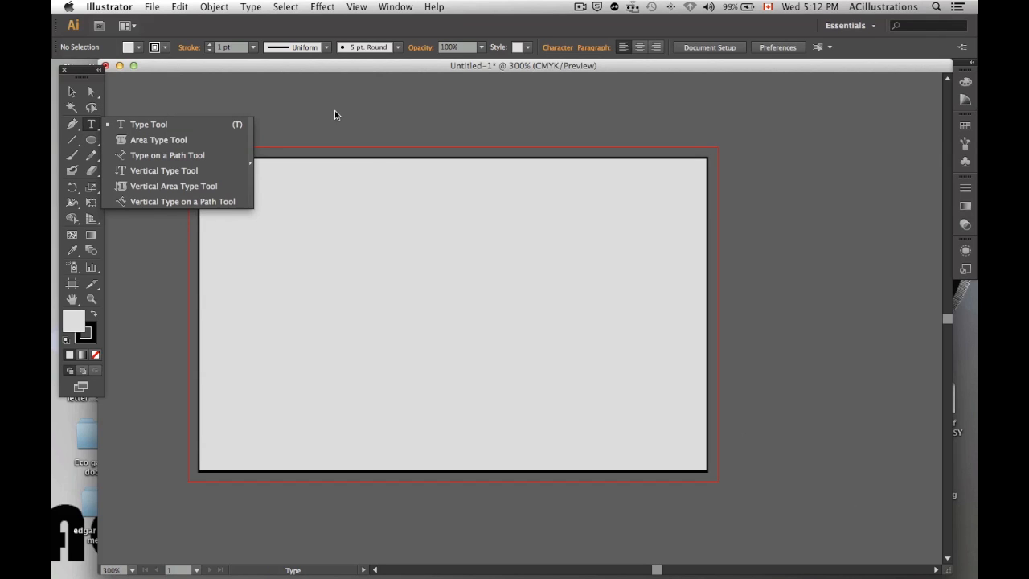
left_click(148, 124)
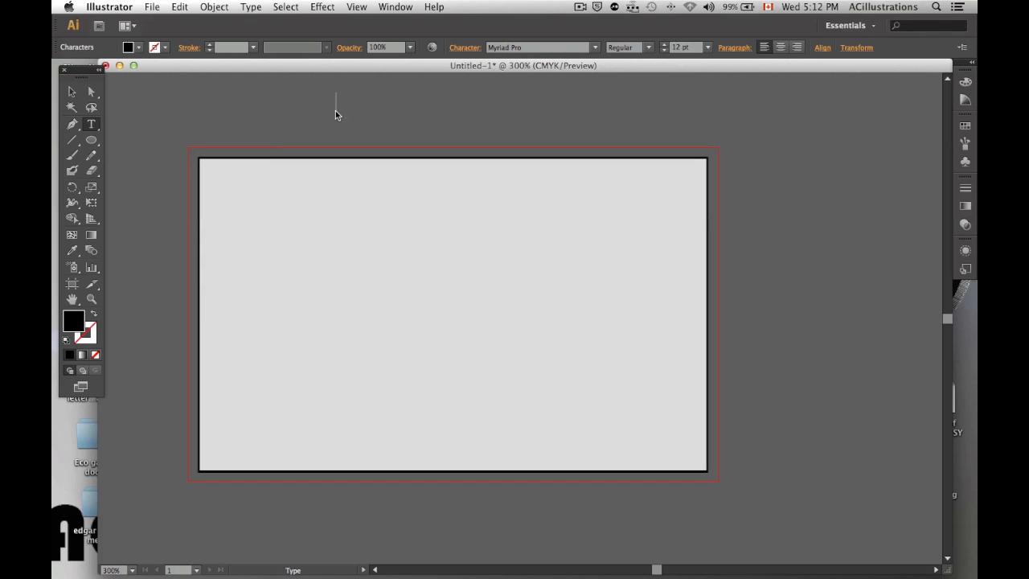
left_click(91, 171)
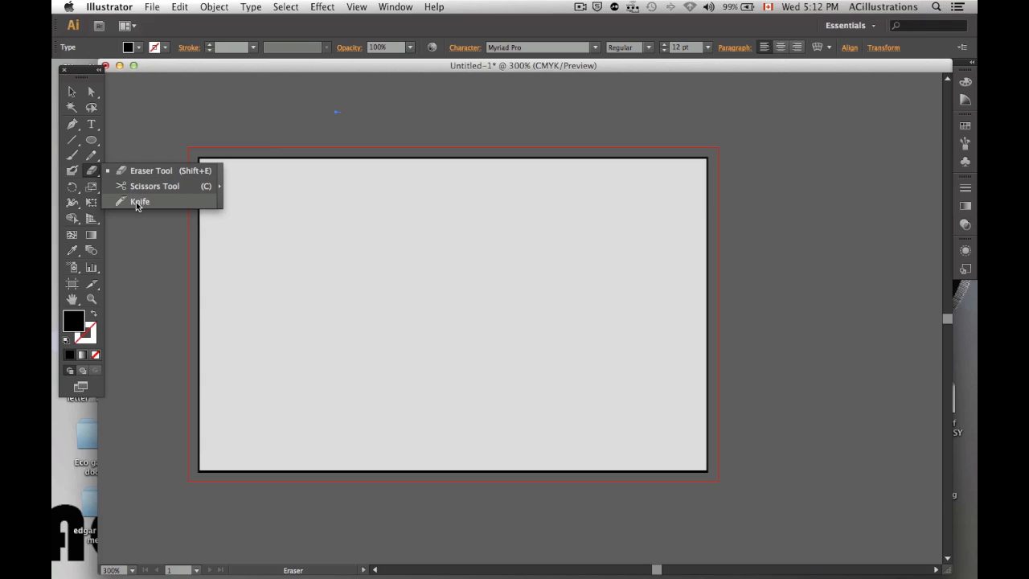
mouse_move(155, 185)
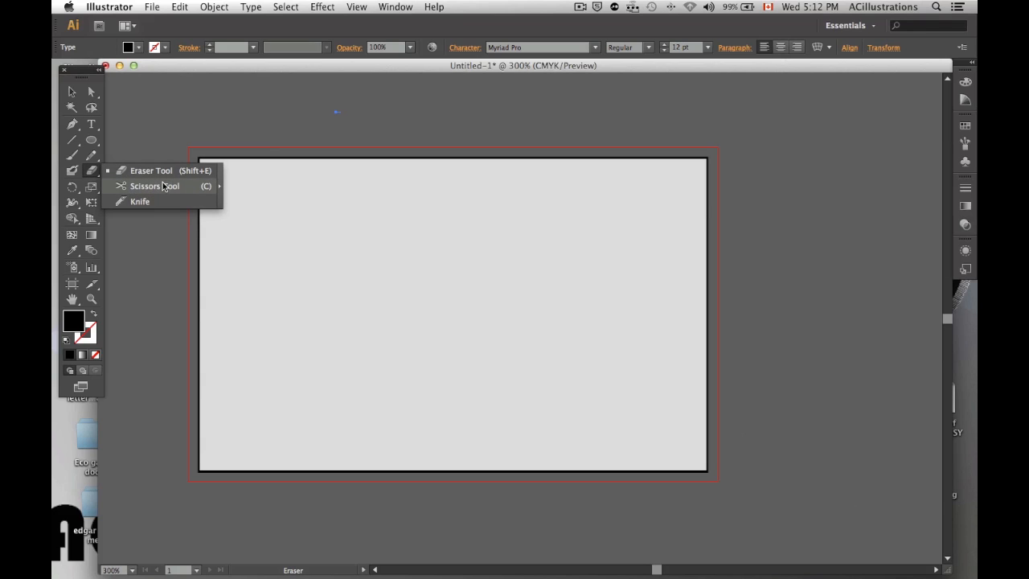
left_click(154, 185)
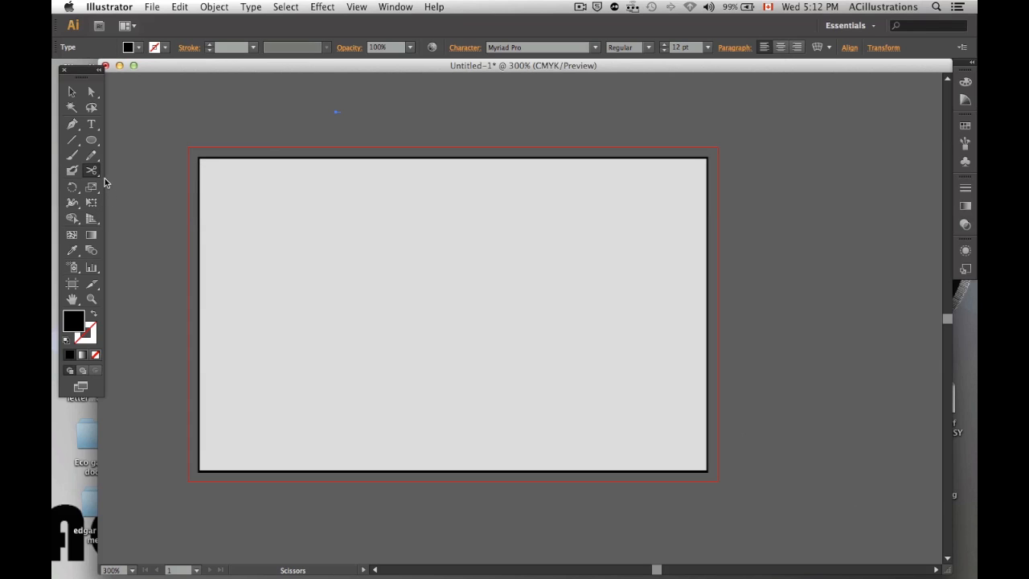